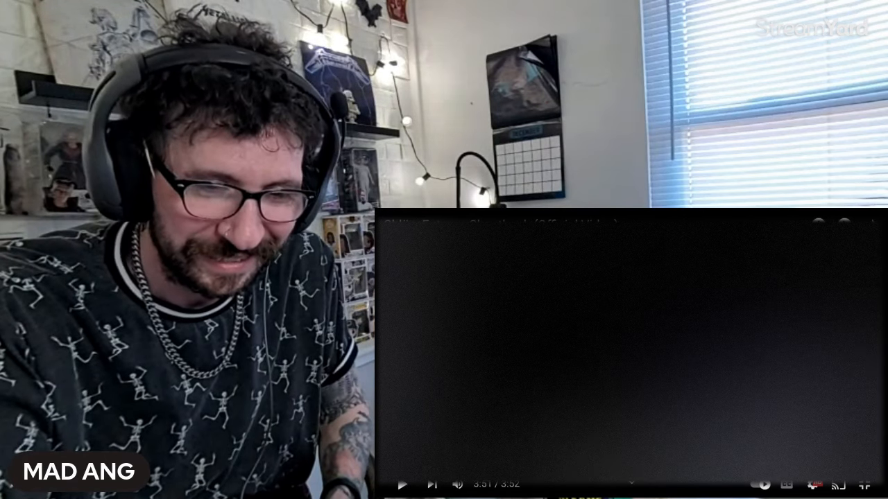
{"action": "left_click", "coordinate": [402, 482]}
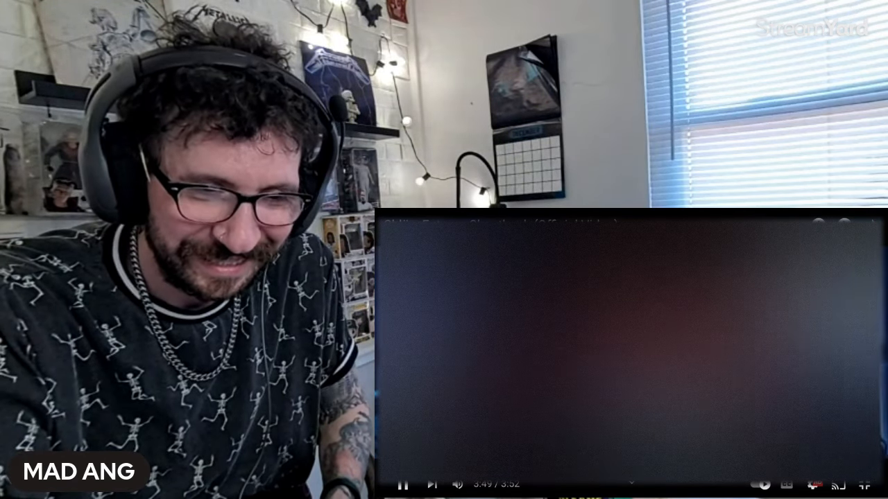